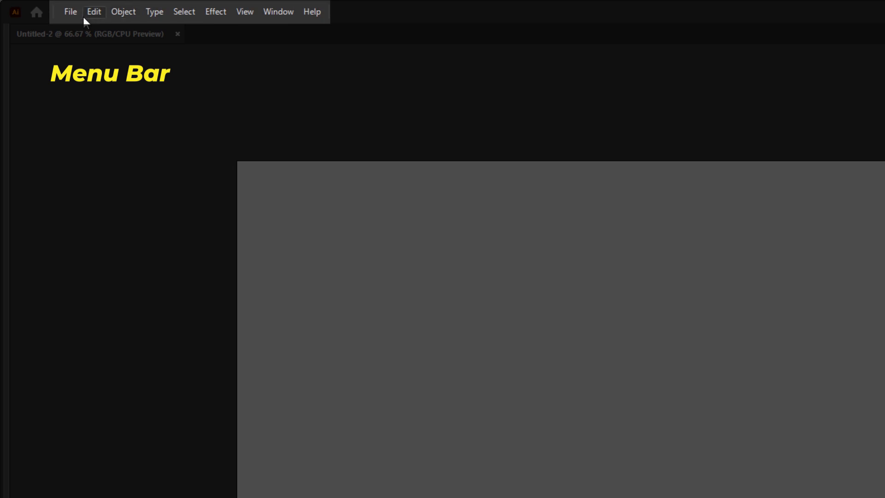
Browse the File, Object, Type and Window menus, then dismiss the panel list.
{"action": "left_click", "coordinate": [70, 11]}
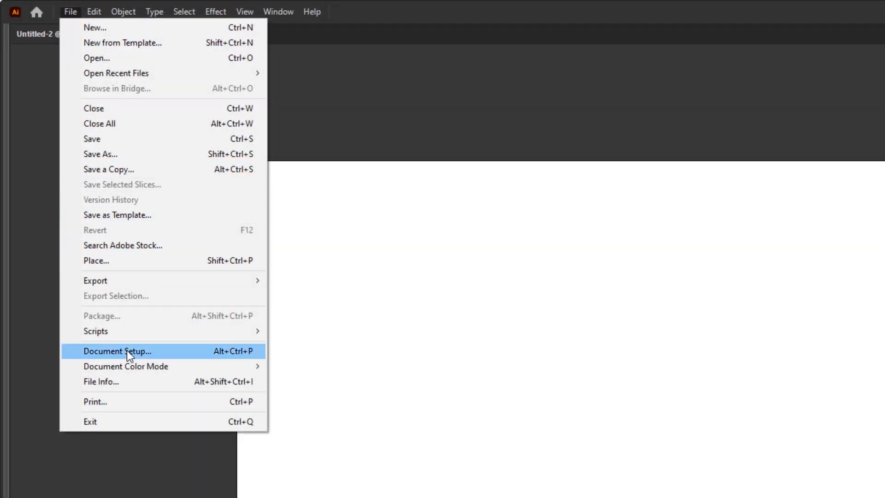
{"action": "mouse_move", "coordinate": [126, 366]}
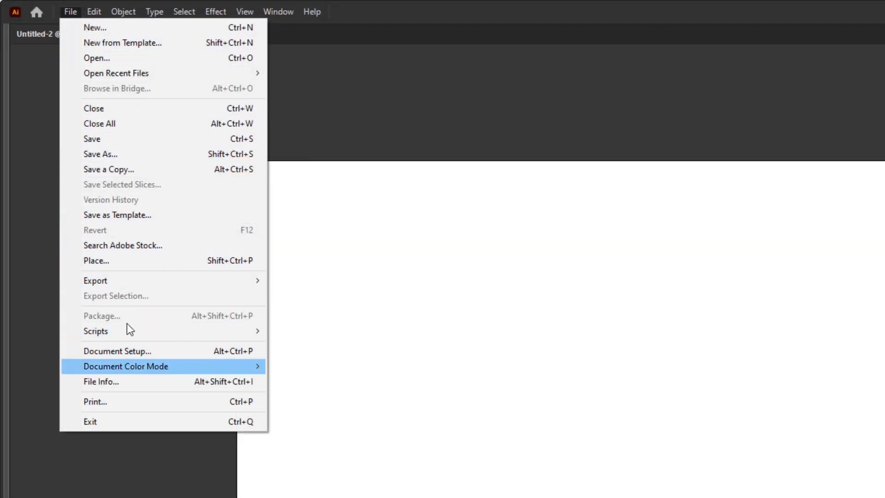
{"action": "left_click", "coordinate": [123, 11]}
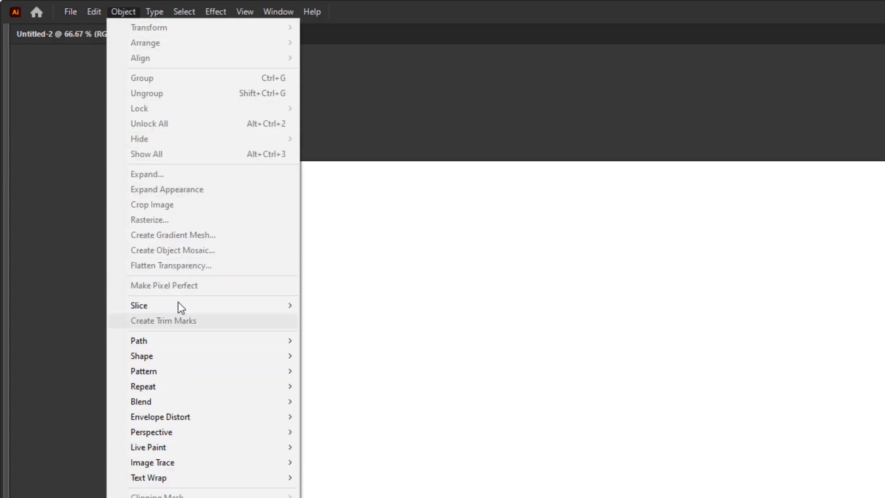
{"action": "left_click", "coordinate": [154, 11]}
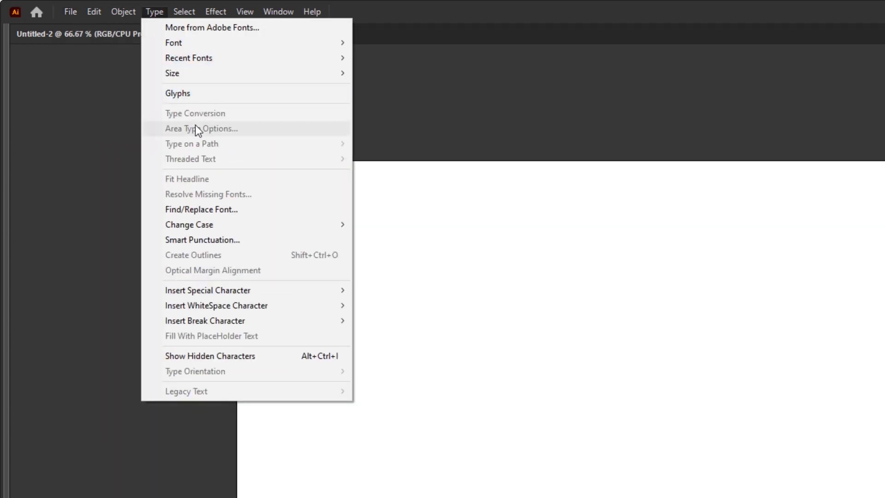
{"action": "left_click", "coordinate": [277, 11]}
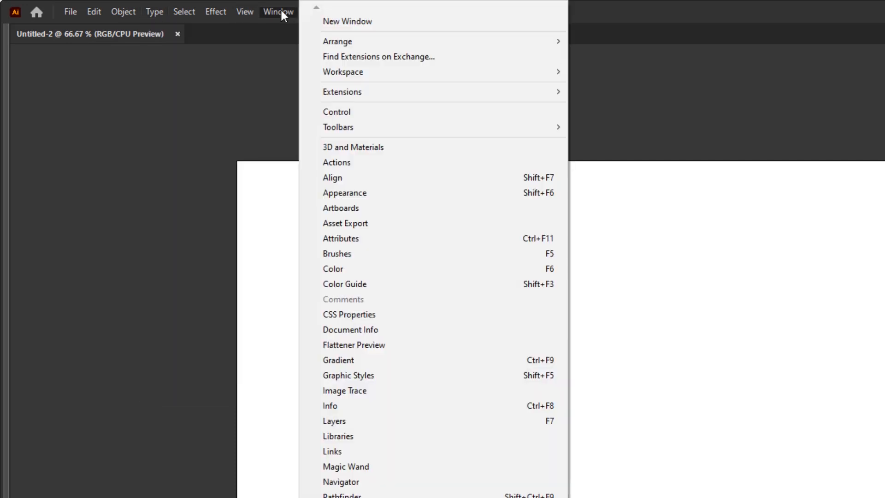
{"action": "left_click", "coordinate": [418, 274]}
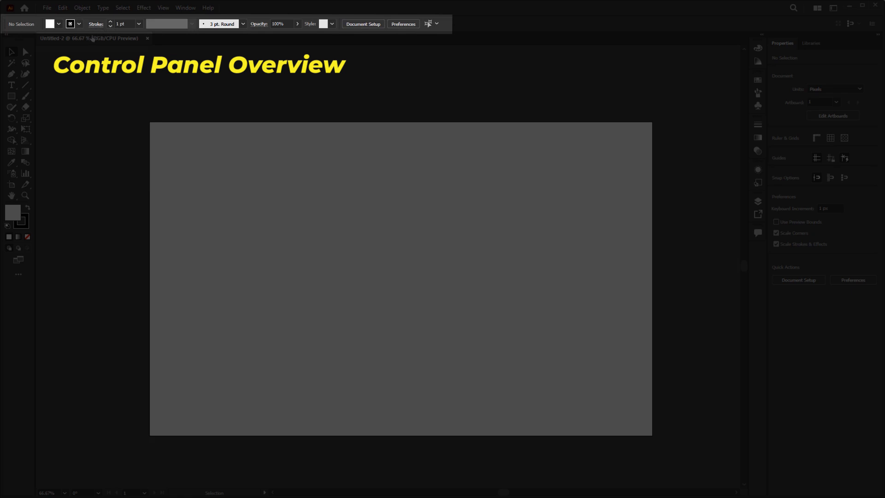
{"action": "mouse_move", "coordinate": [166, 24]}
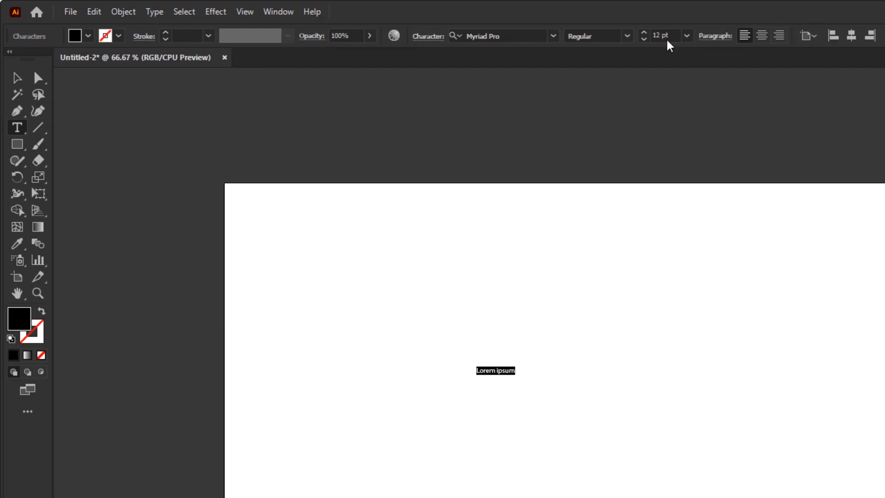
{"action": "mouse_move", "coordinate": [30, 41]}
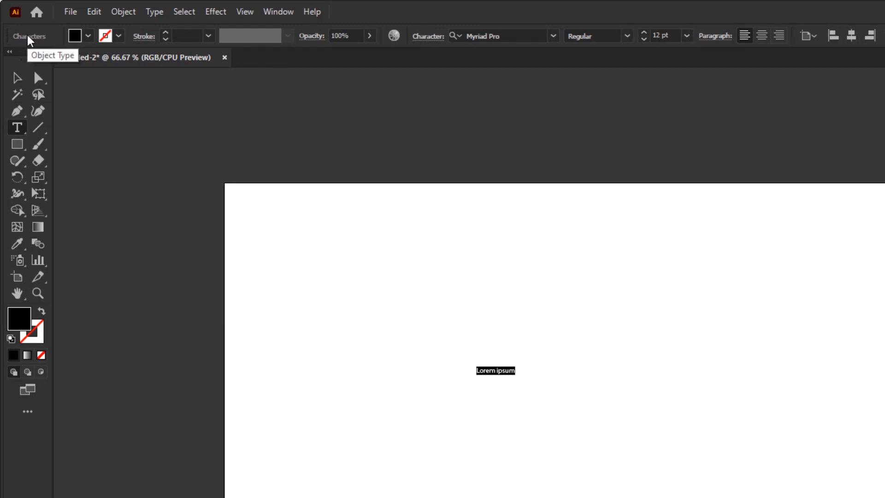
{"action": "mouse_move", "coordinate": [239, 55]}
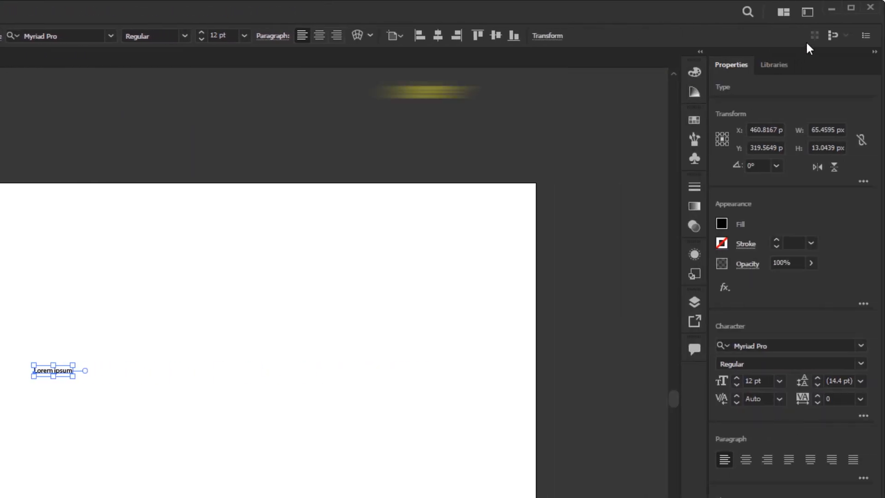
{"action": "left_click", "coordinate": [806, 11]}
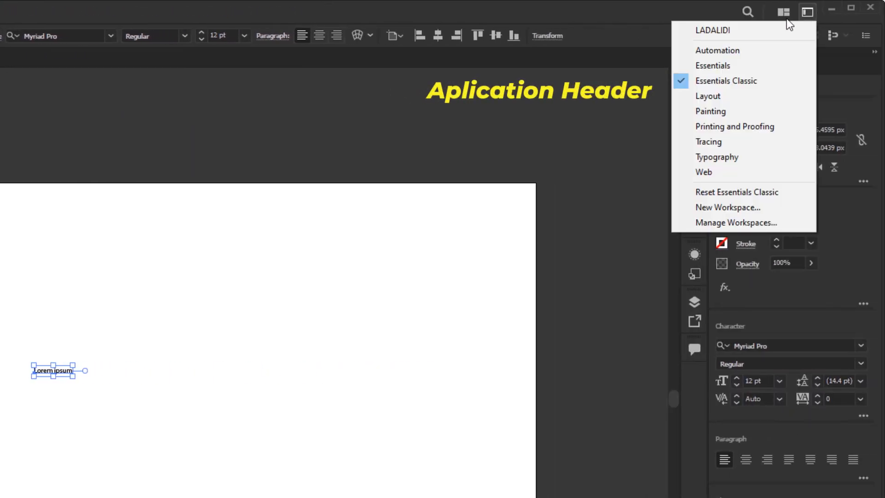
{"action": "left_click", "coordinate": [783, 12]}
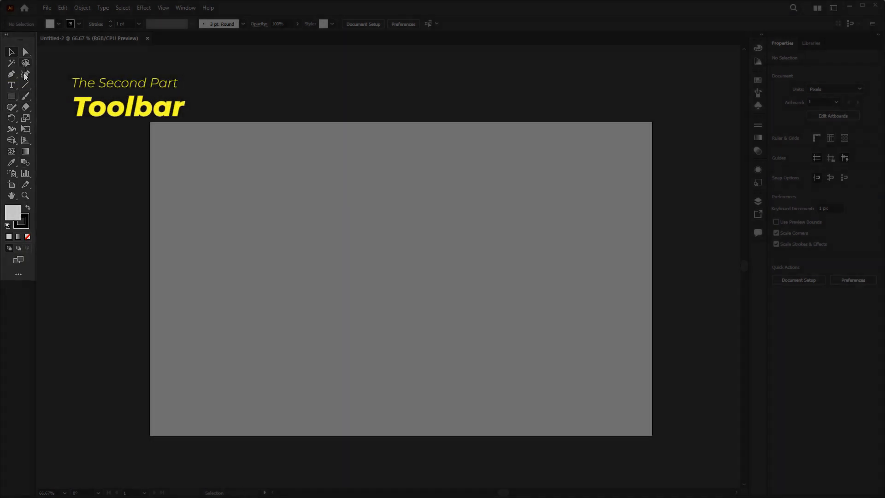
{"action": "mouse_move", "coordinate": [38, 94]}
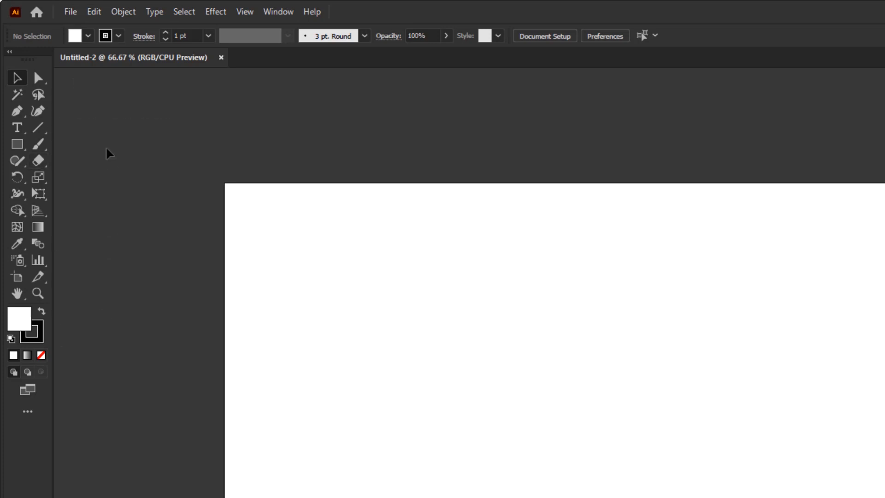
{"action": "mouse_move", "coordinate": [87, 233]}
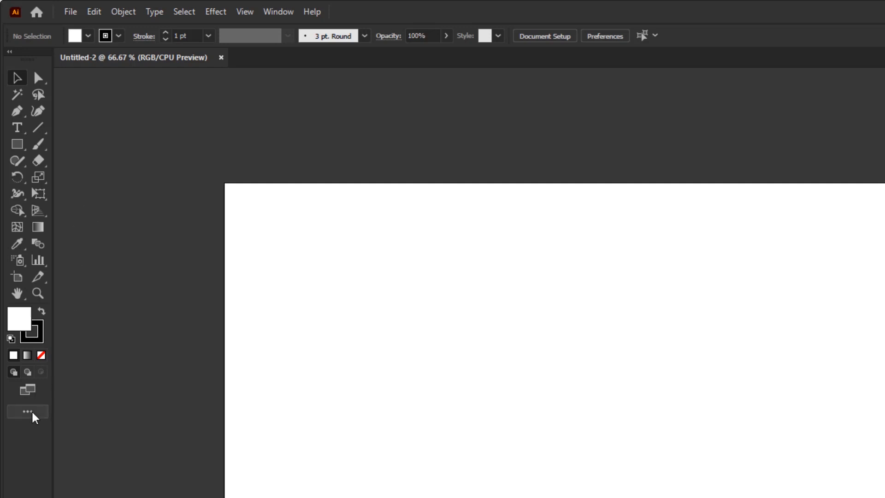
{"action": "left_click", "coordinate": [26, 411]}
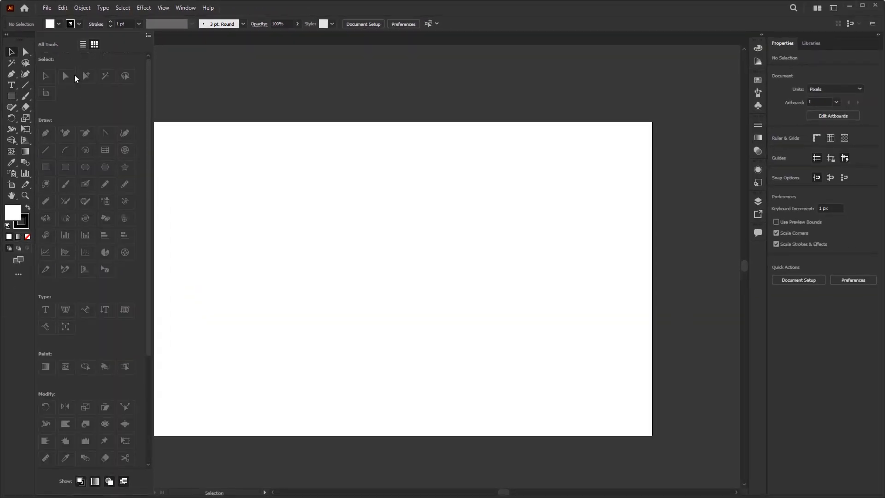
{"action": "mouse_move", "coordinate": [48, 70]}
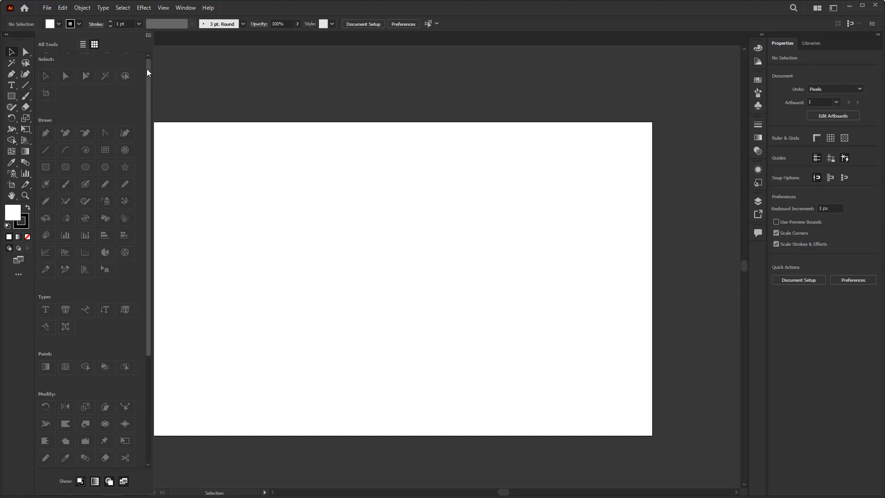
{"action": "mouse_move", "coordinate": [149, 78]}
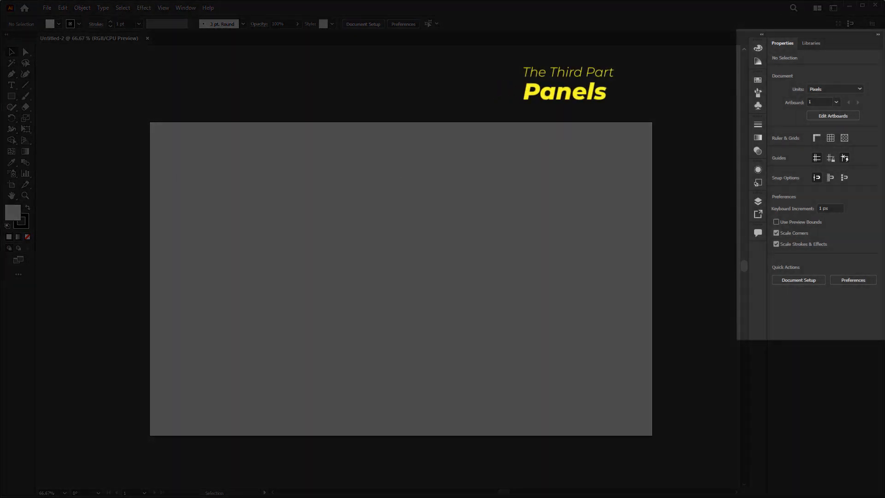
{"action": "left_click", "coordinate": [758, 48]}
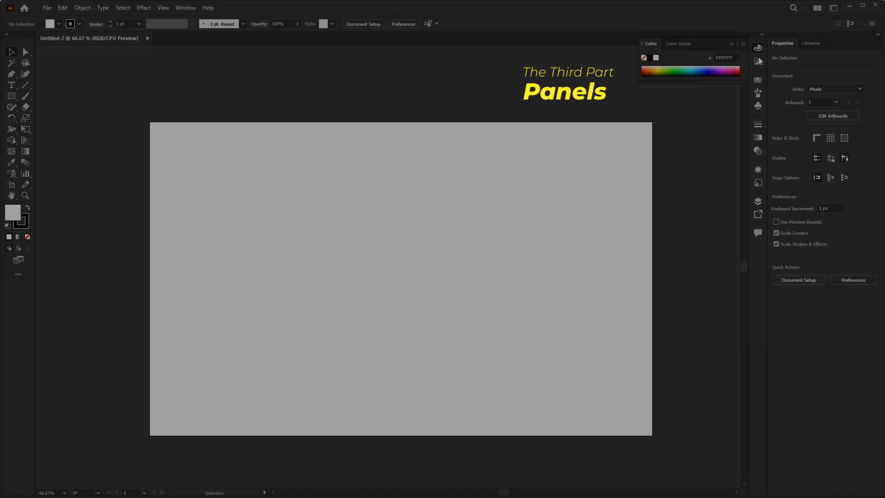
{"action": "left_click", "coordinate": [757, 93]}
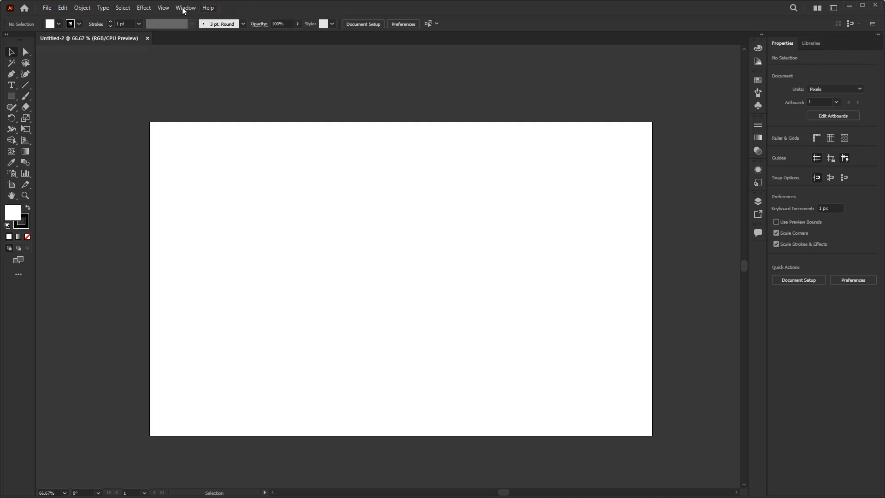
{"action": "left_click", "coordinate": [185, 7]}
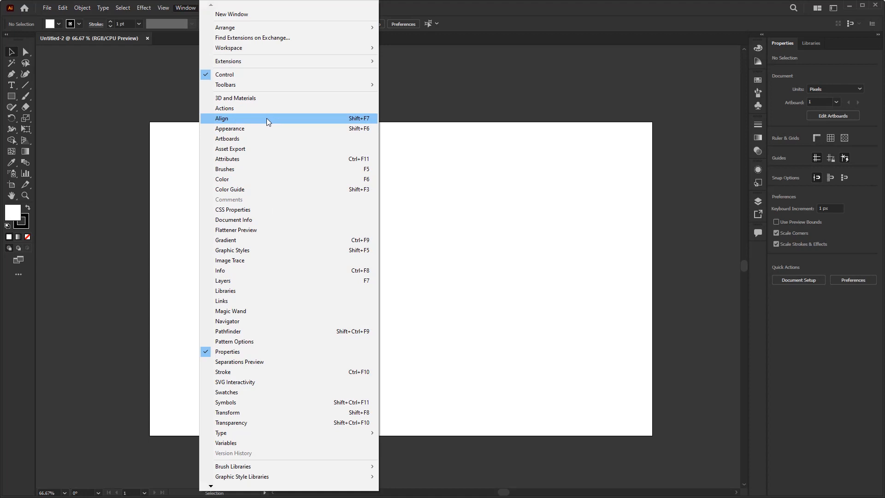
{"action": "left_click", "coordinate": [229, 128]}
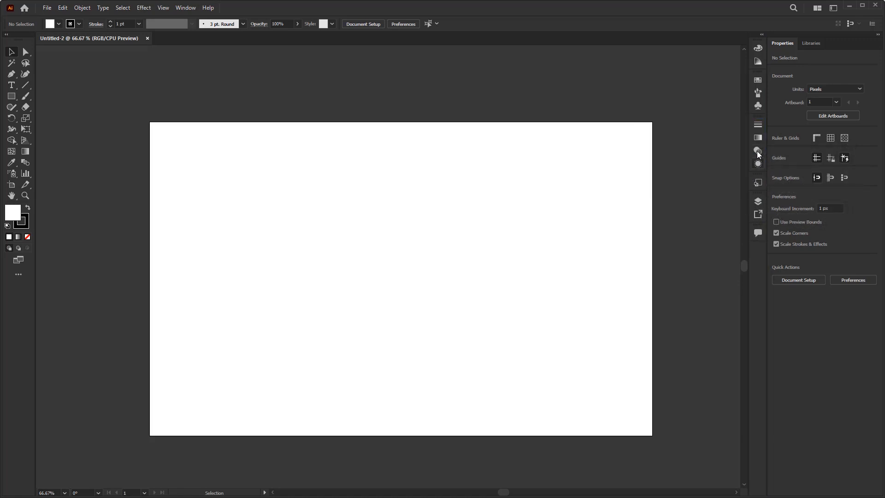
{"action": "left_click", "coordinate": [758, 137]}
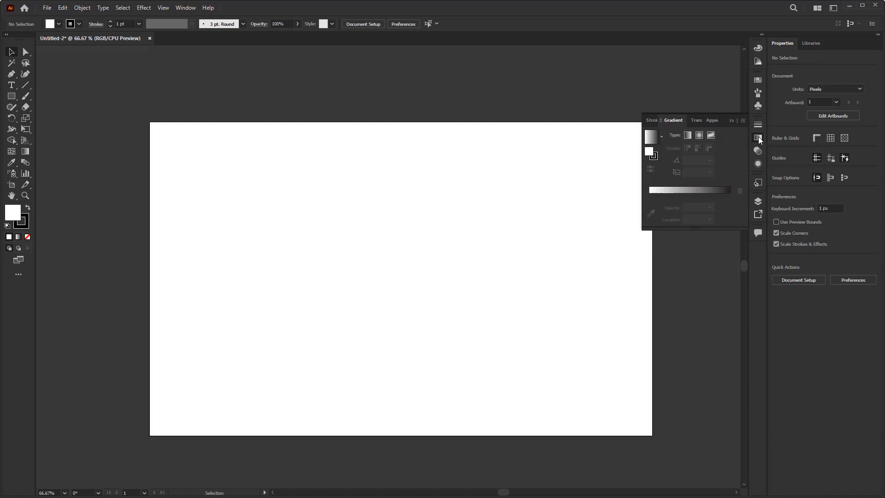
{"action": "left_click", "coordinate": [757, 137]}
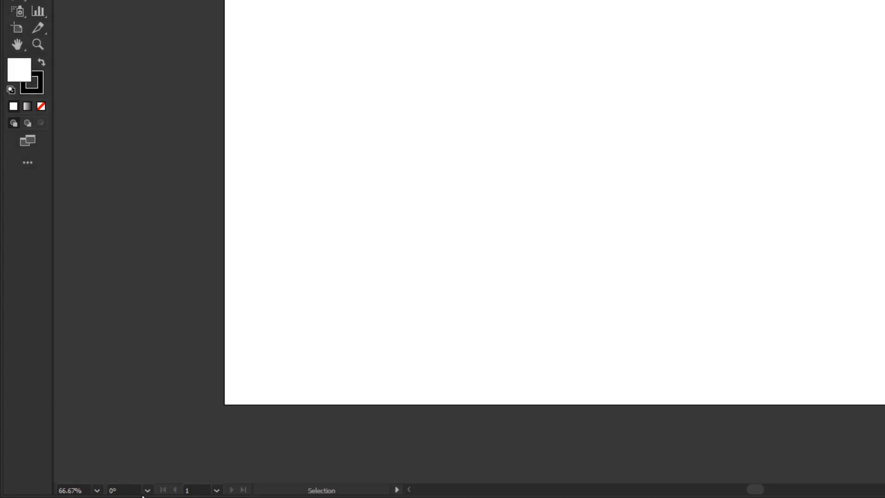
{"action": "left_click", "coordinate": [96, 490]}
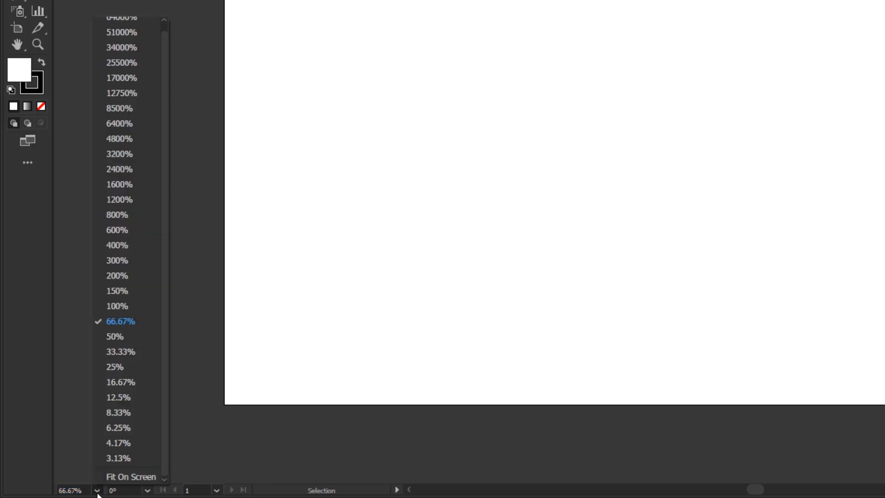
{"action": "left_click", "coordinate": [148, 490]}
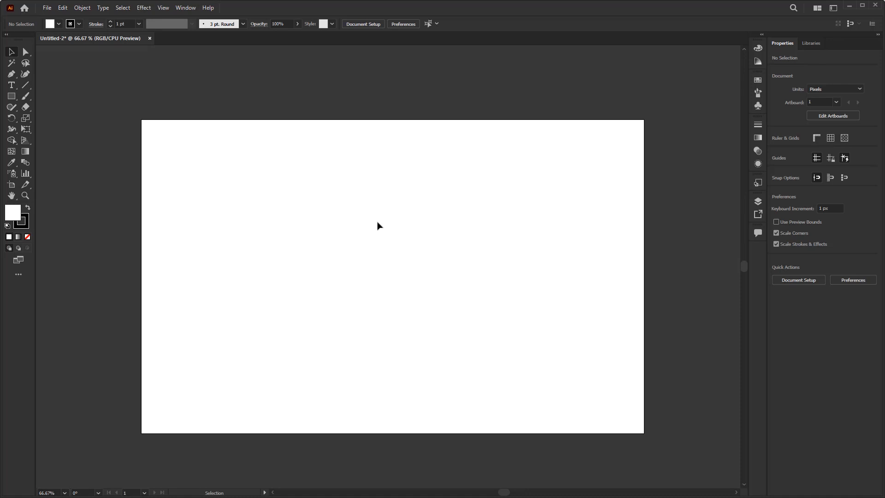
{"action": "mouse_move", "coordinate": [683, 330]}
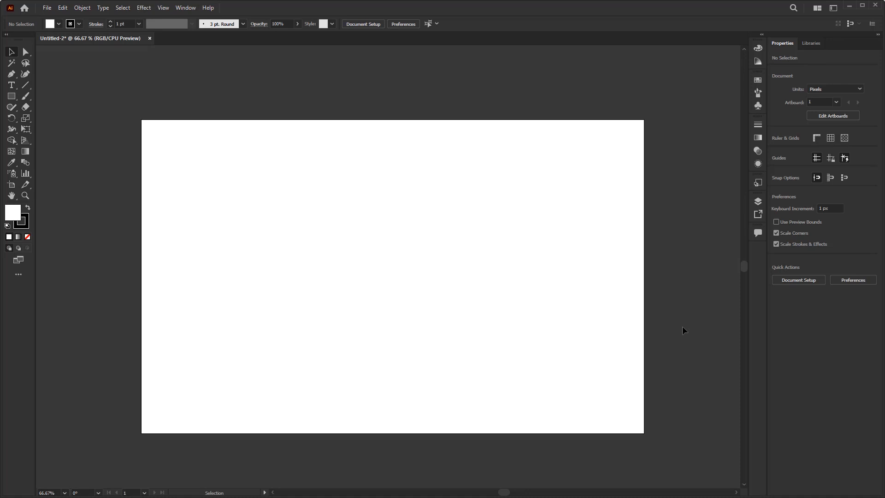
{"action": "mouse_move", "coordinate": [692, 330]}
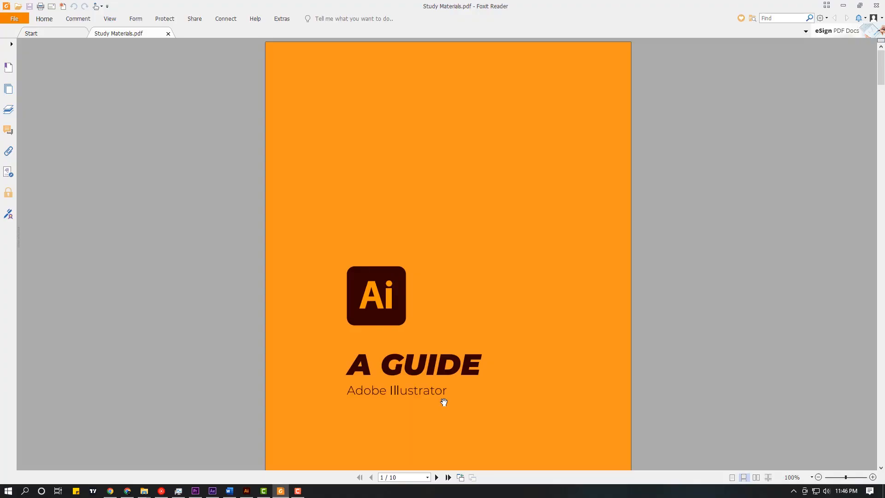
Scroll through the guide's task pages to page 9, 'Finishing & Exporting'.
{"action": "scroll", "scroll_direction": "down", "scroll_amount": 3}
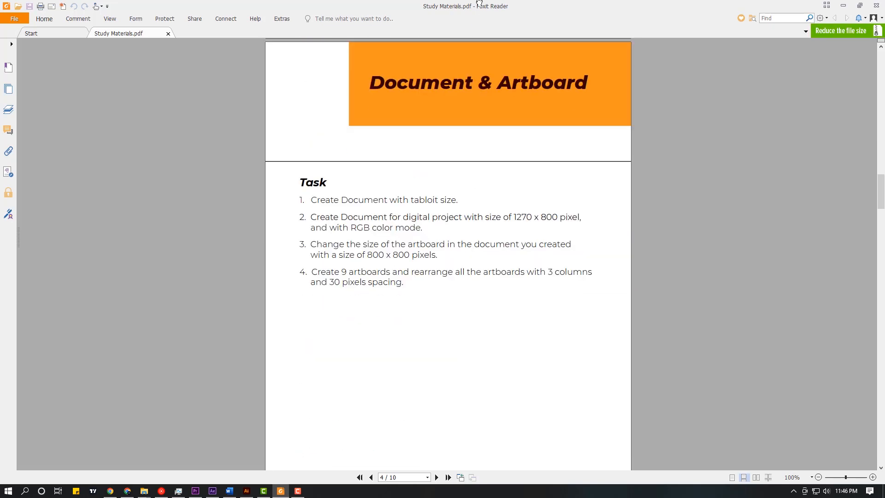
{"action": "scroll", "scroll_direction": "down", "scroll_amount": 3}
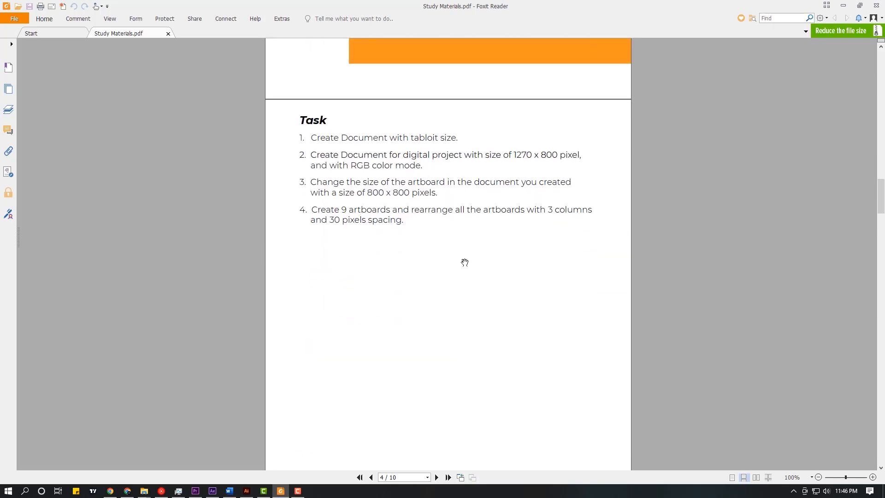
{"action": "scroll", "scroll_direction": "down", "scroll_amount": 3}
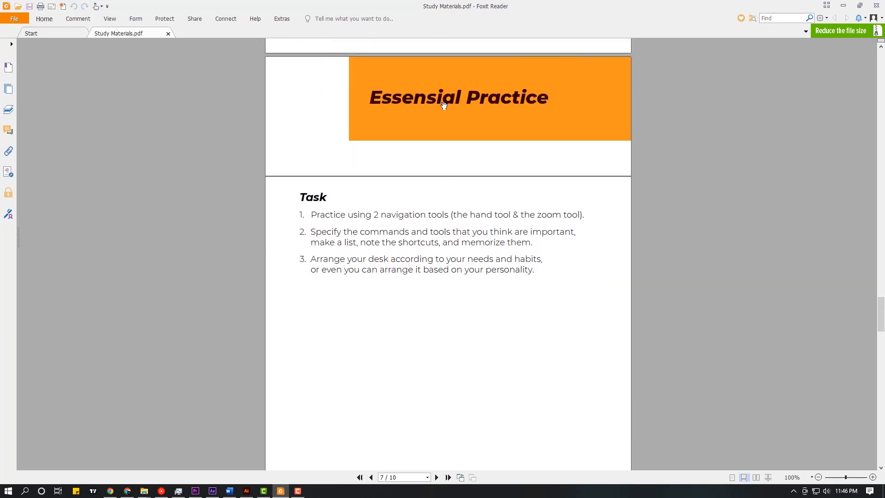
{"action": "scroll", "scroll_direction": "down", "scroll_amount": 3}
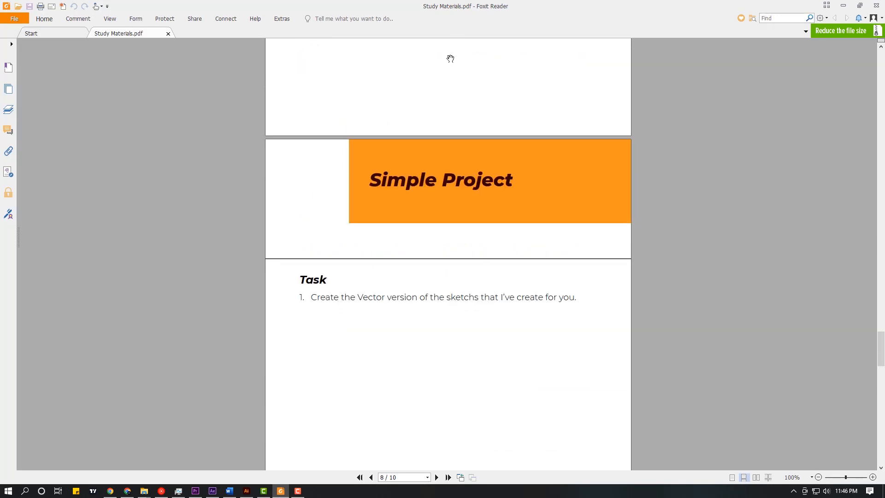
{"action": "scroll", "scroll_direction": "down", "scroll_amount": 3}
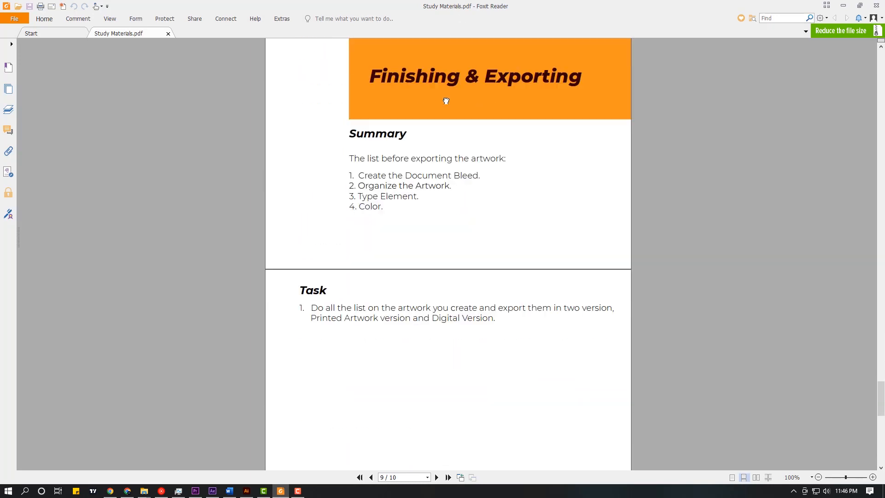